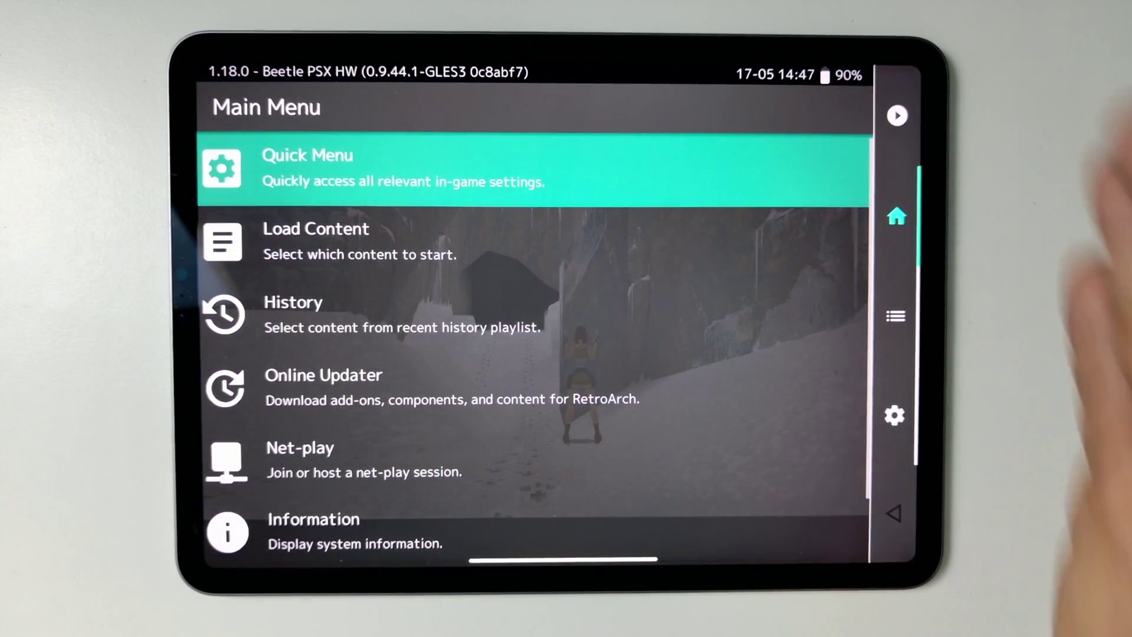
Step: Open the Input settings category to show Turbo Fire, Hotkeys and Menu Controls
{"action": "left_click", "coordinate": [895, 414]}
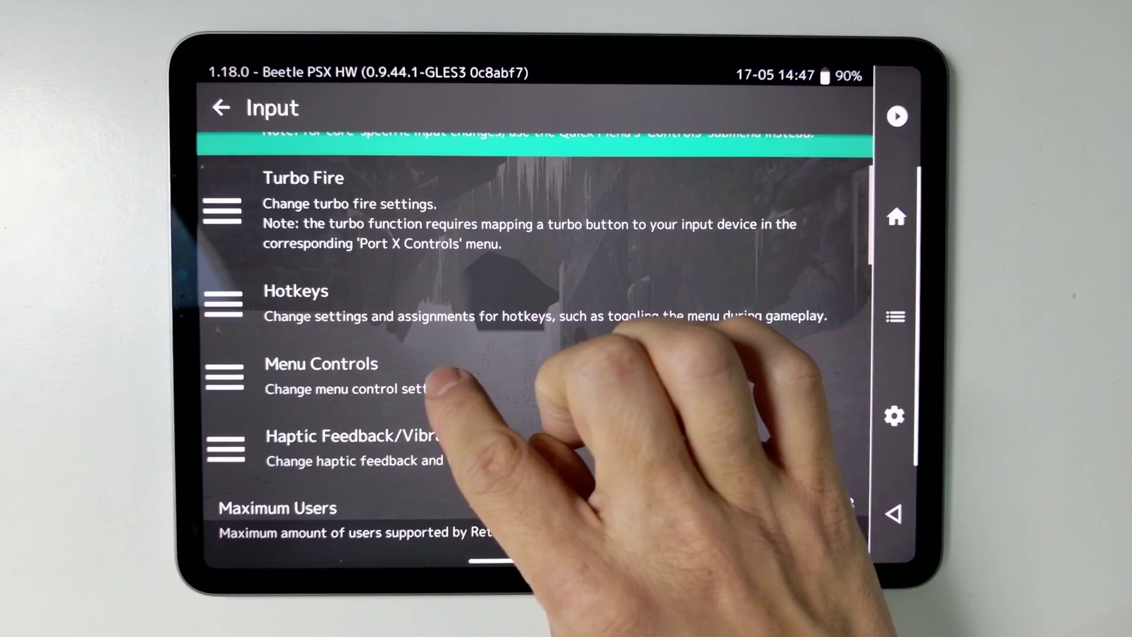
Step: Enable 'Menu Swap Okay and Cancel Buttons' in Menu Controls
{"action": "left_click", "coordinate": [321, 364]}
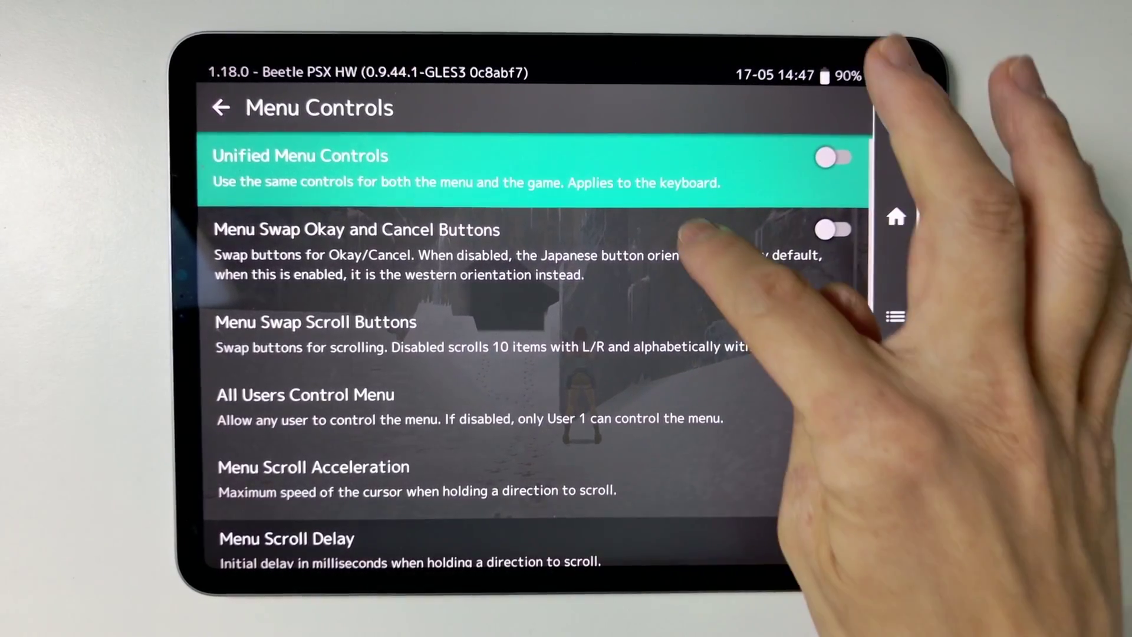
{"action": "left_click", "coordinate": [834, 230]}
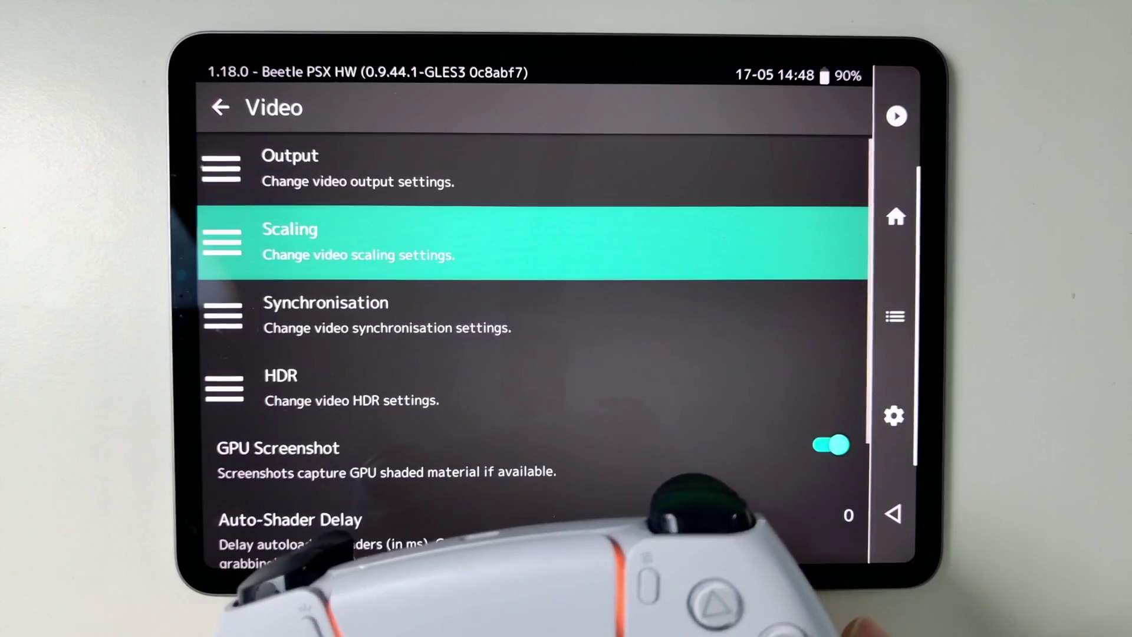
Step: Return to the Settings list and move up to the User Interface category
{"action": "scroll", "scroll_direction": "down", "scroll_amount": 3}
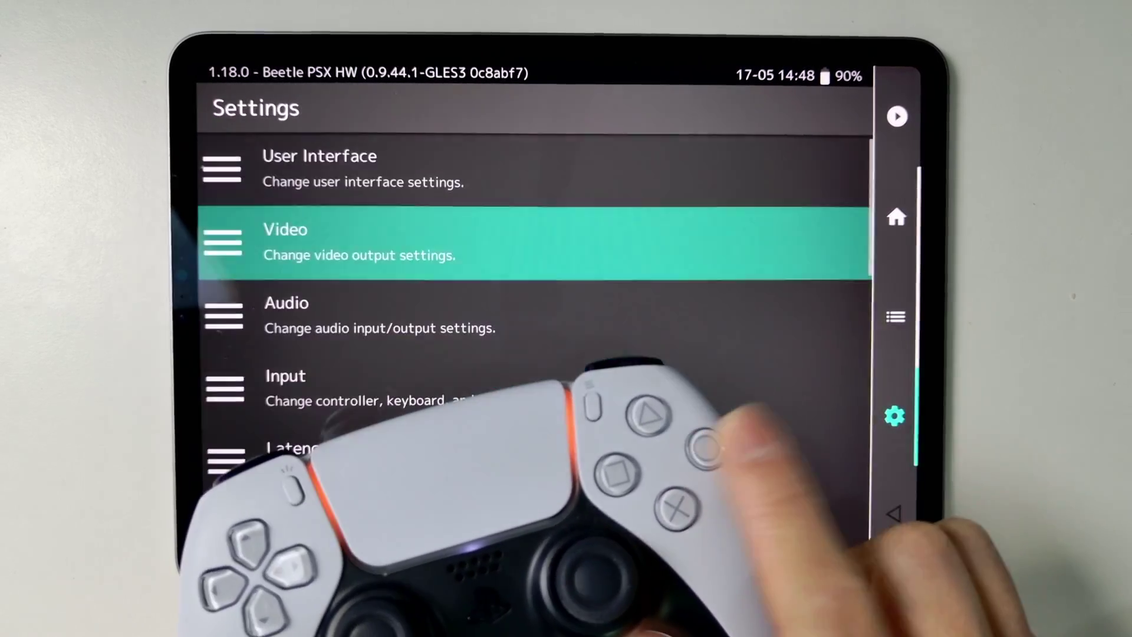
{"action": "key", "text": "Up"}
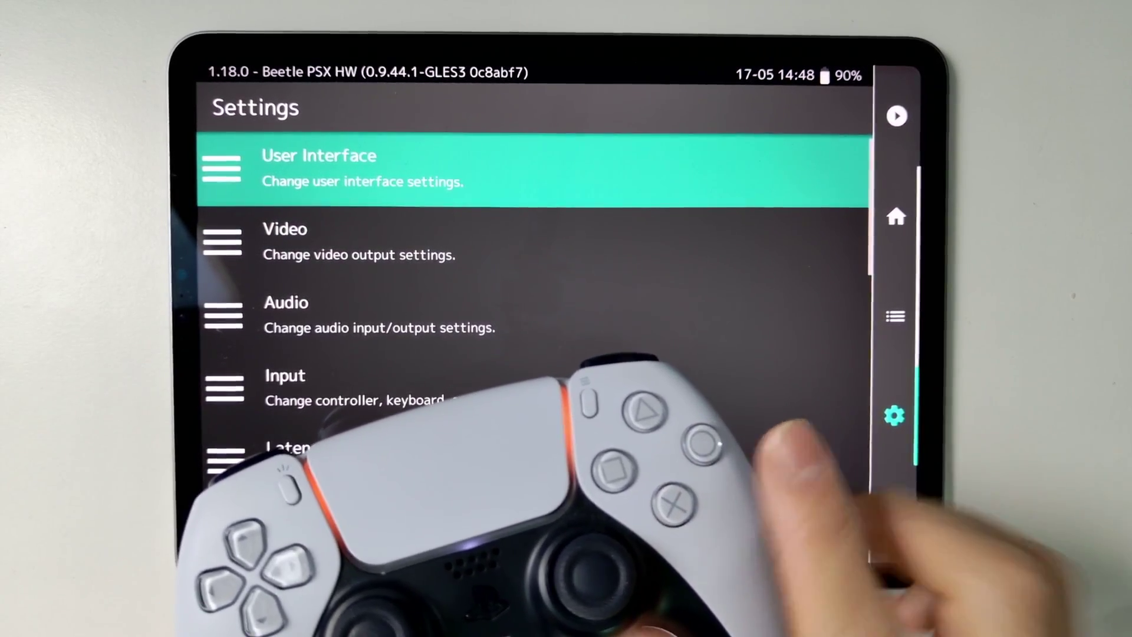